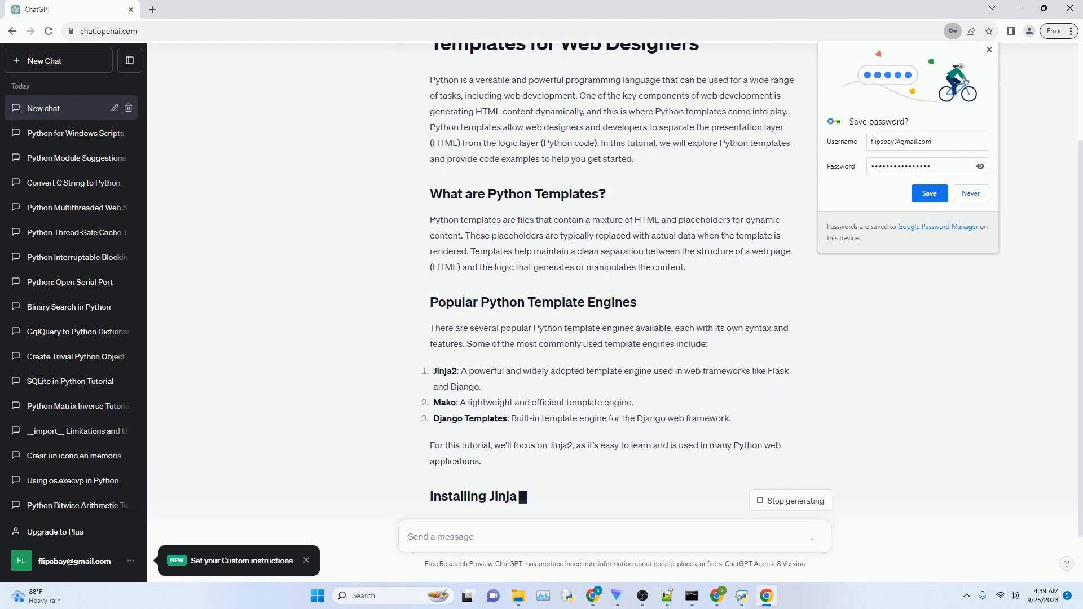
Scroll down to follow the Installing Jinja2 and Creating a Simple Template sections.
scroll("down", 3)
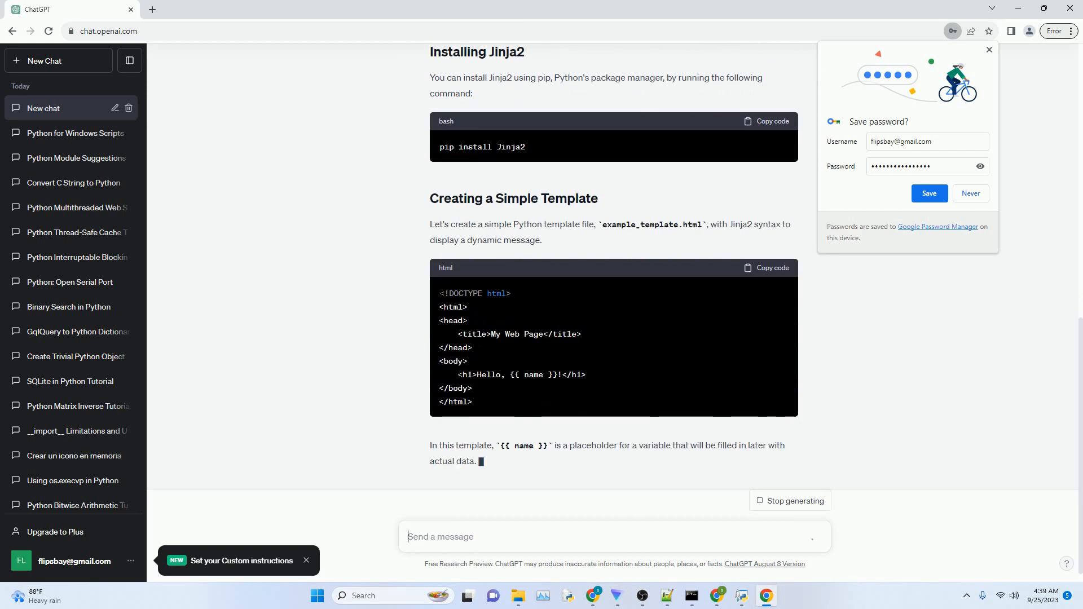
Scroll through rendering and running the script until the Conclusion and Regenerate button appear.
scroll("down", 3)
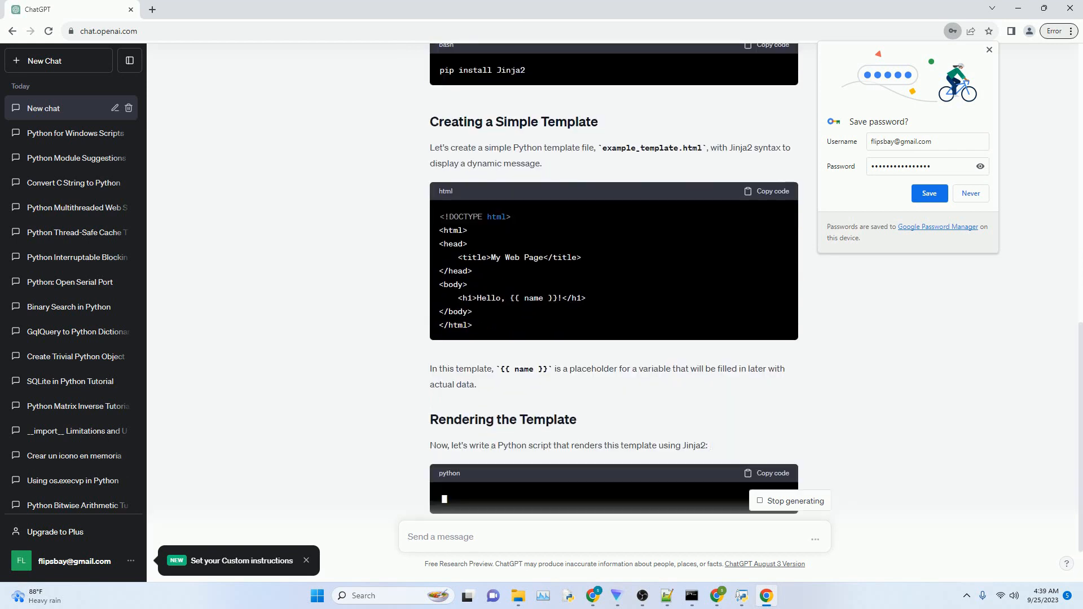
scroll("down", 3)
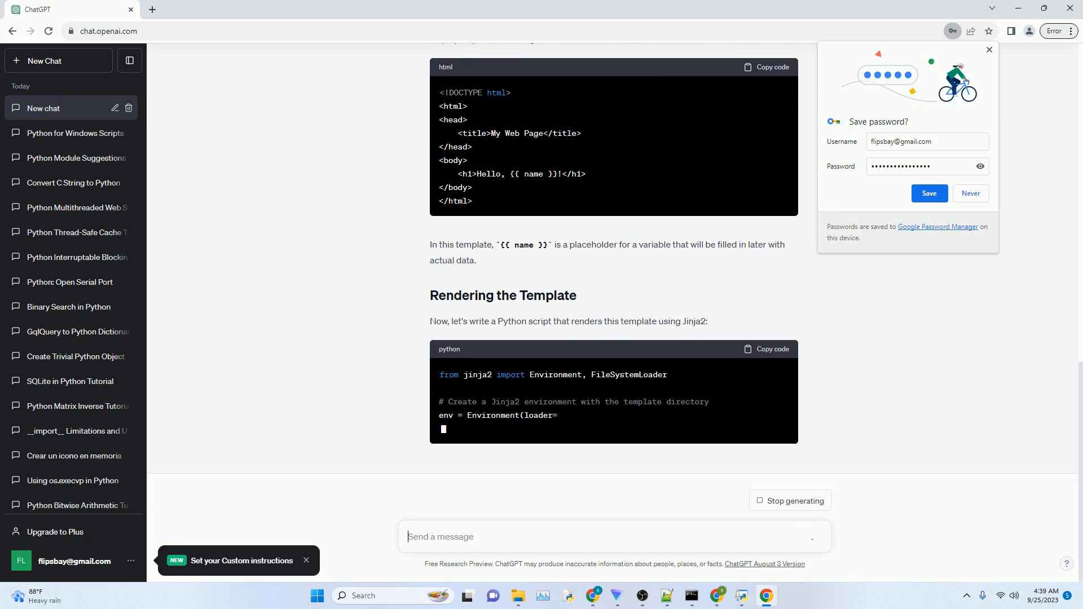
scroll("down", 3)
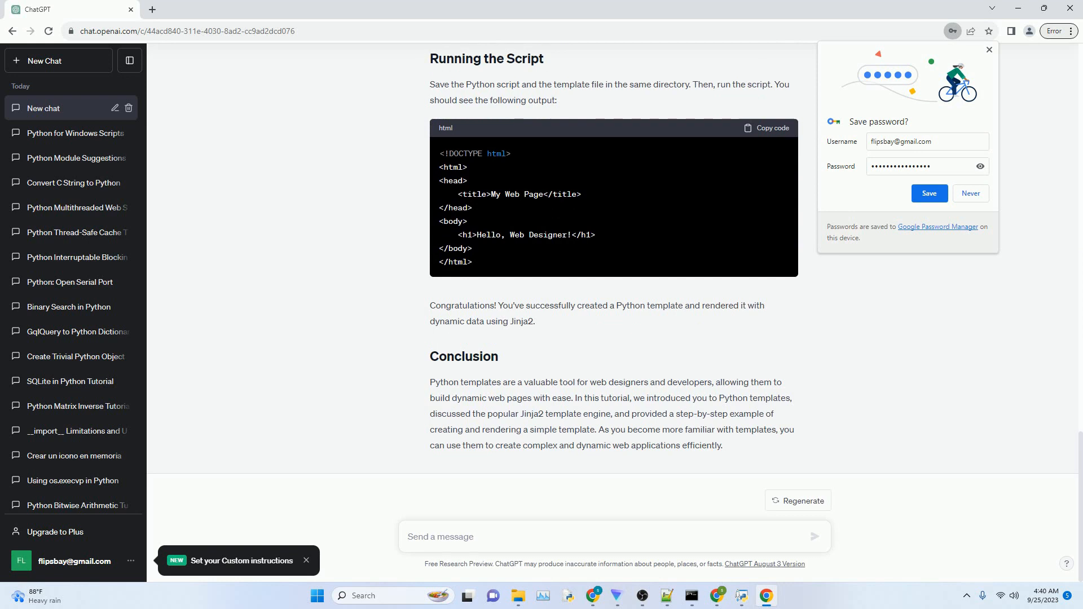
Click in the chat until the sidebar entry renames from New chat to 'Python Web Design Templates'.
left_click(608, 537)
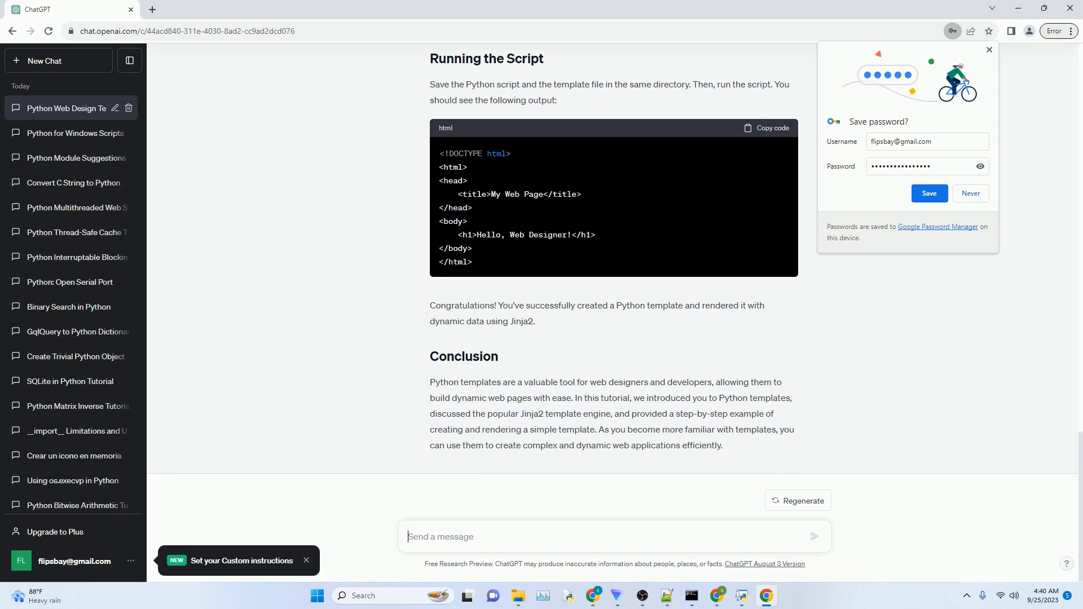
left_click(441, 537)
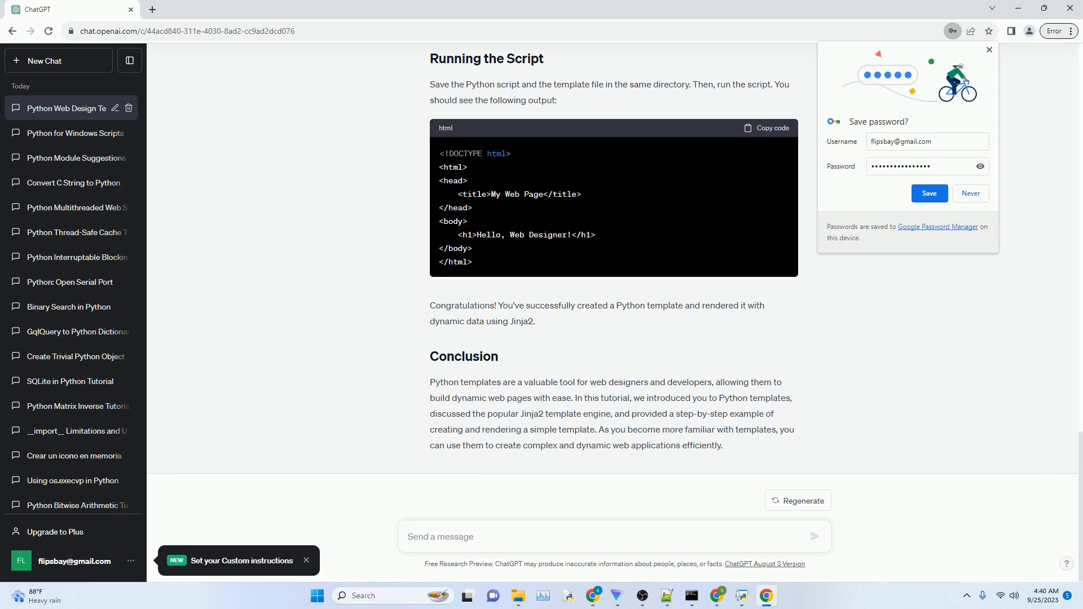